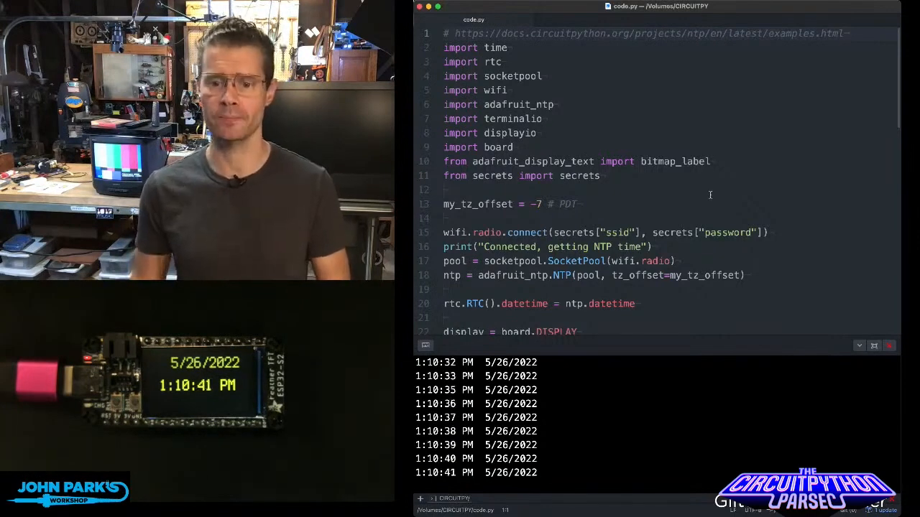
pyautogui.scroll(-3)
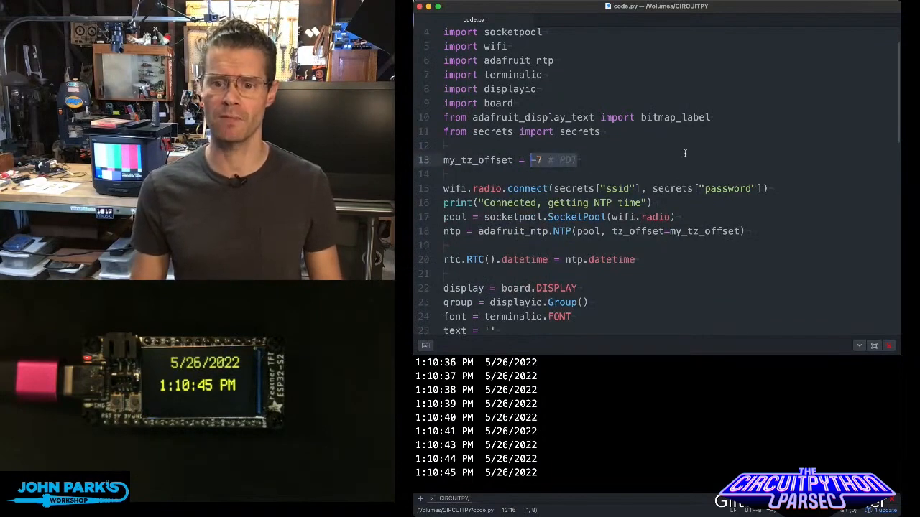
pyautogui.scroll(-3)
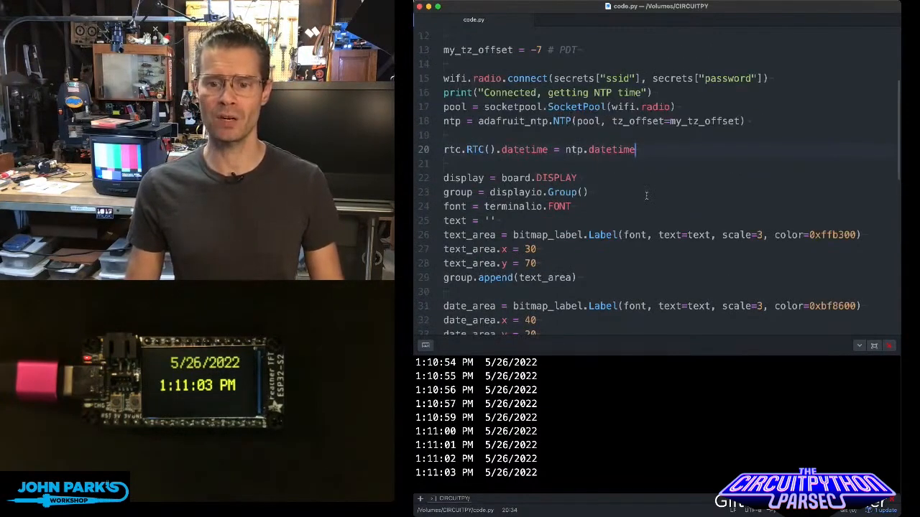
pyautogui.scroll(-3)
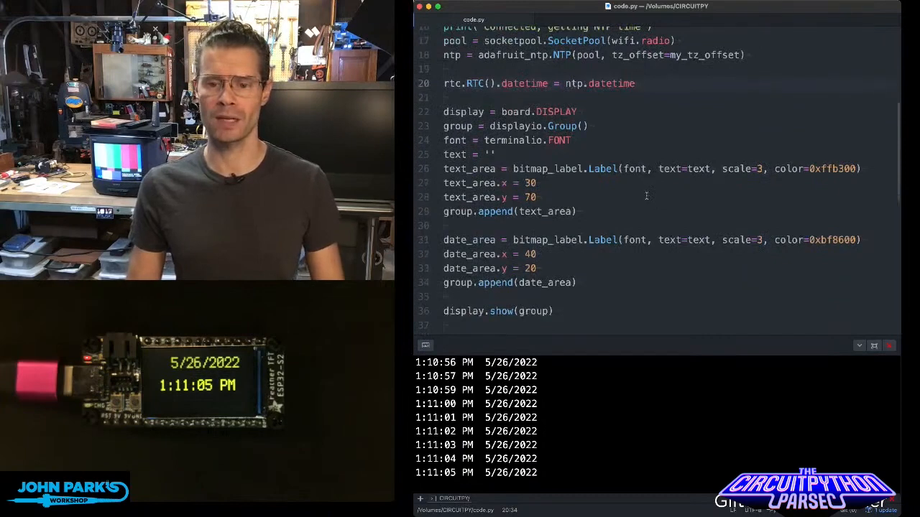
pyautogui.scroll(-3)
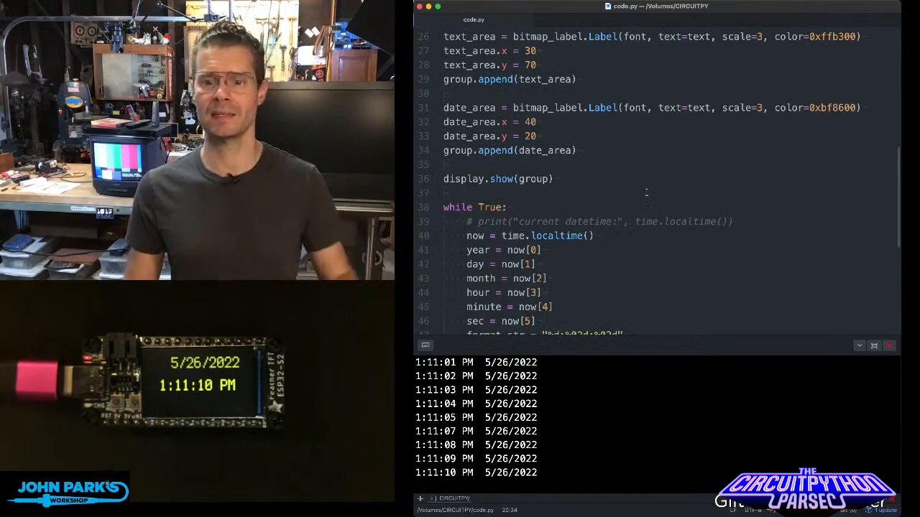
pyautogui.scroll(-3)
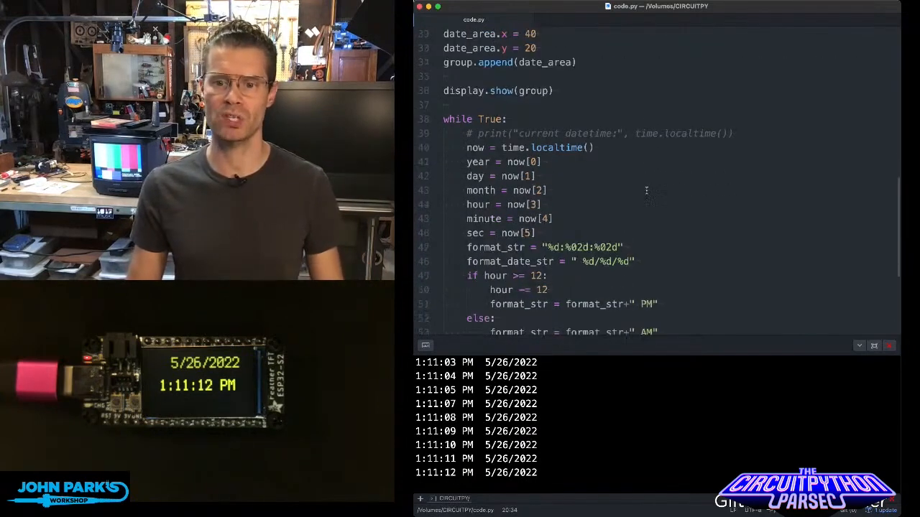
pyautogui.scroll(-3)
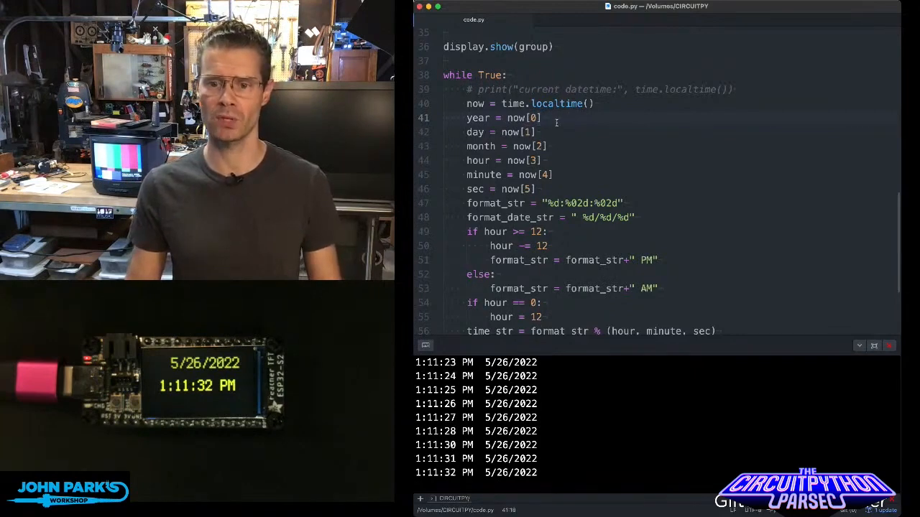
pyautogui.scroll(-3)
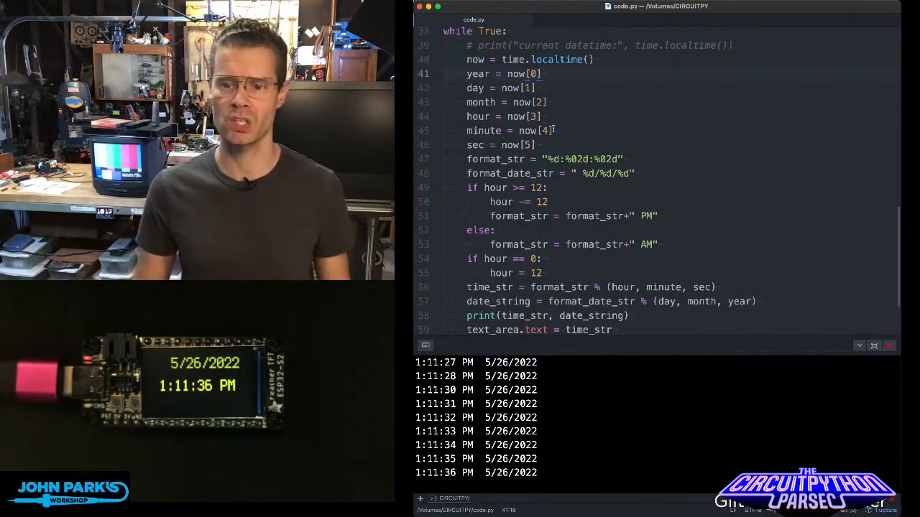
pyautogui.scroll(-3)
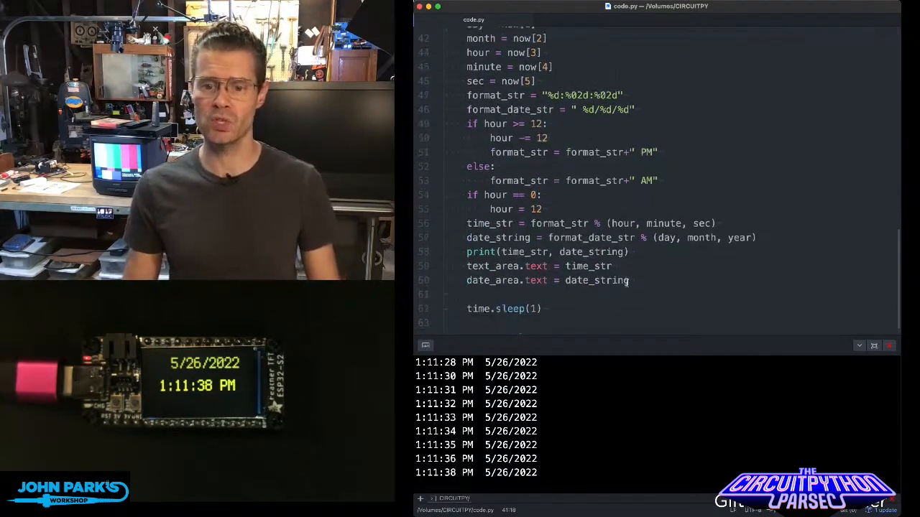